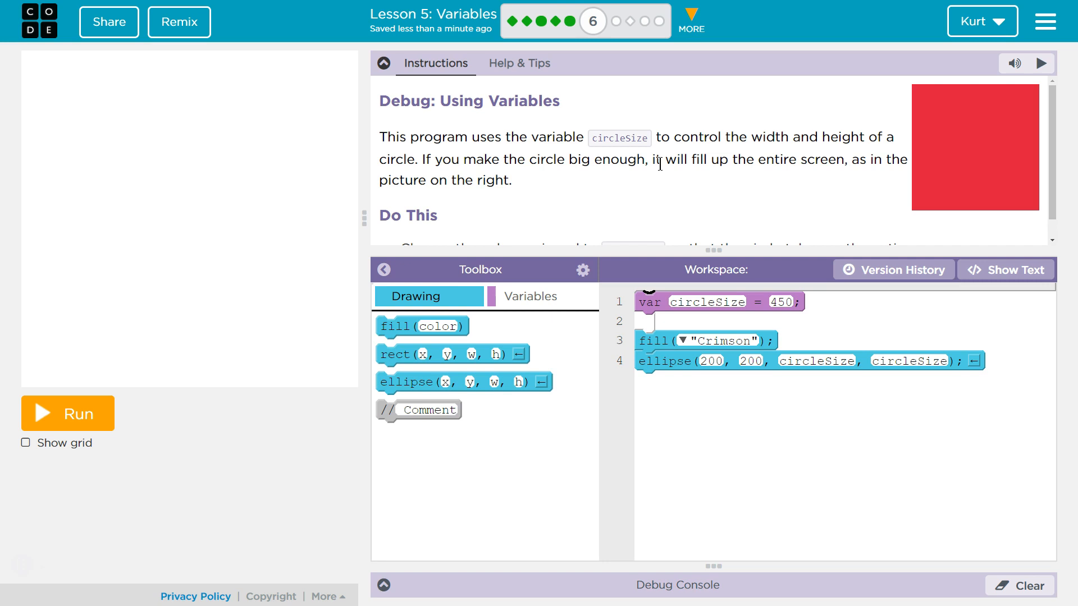
# Step: Run the program to draw the crimson circle with circleSize 450
pyautogui.scroll(-3)
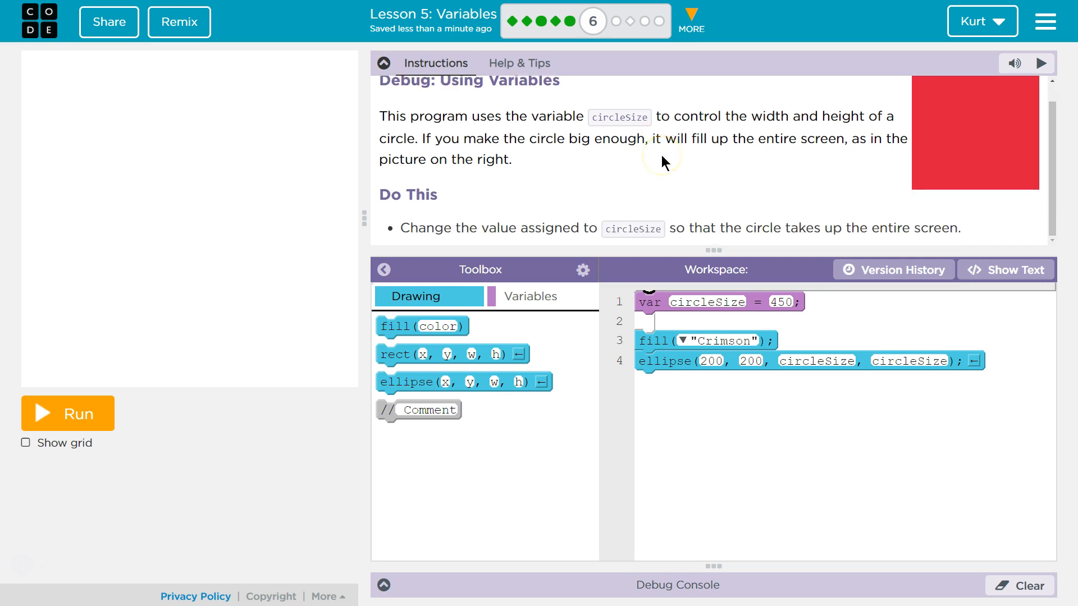
pyautogui.moveTo(664, 163)
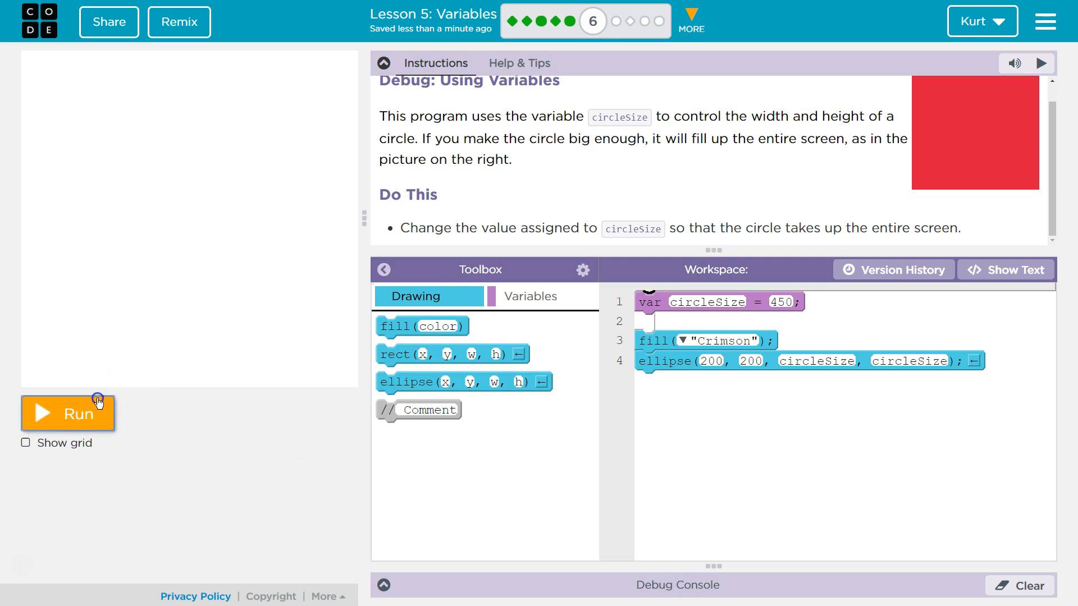
pyautogui.click(67, 412)
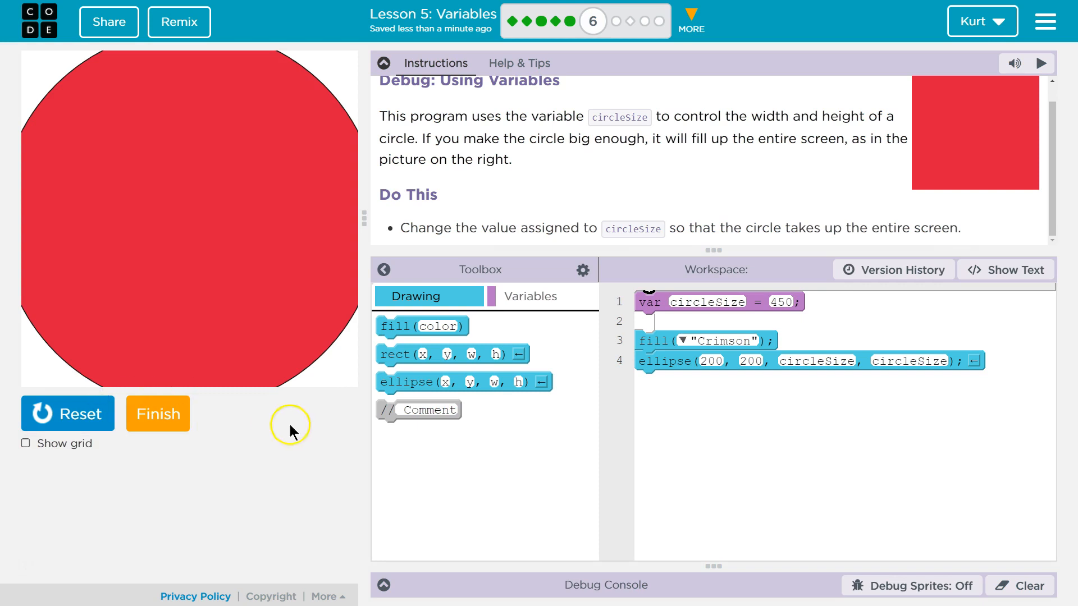
pyautogui.moveTo(492, 354)
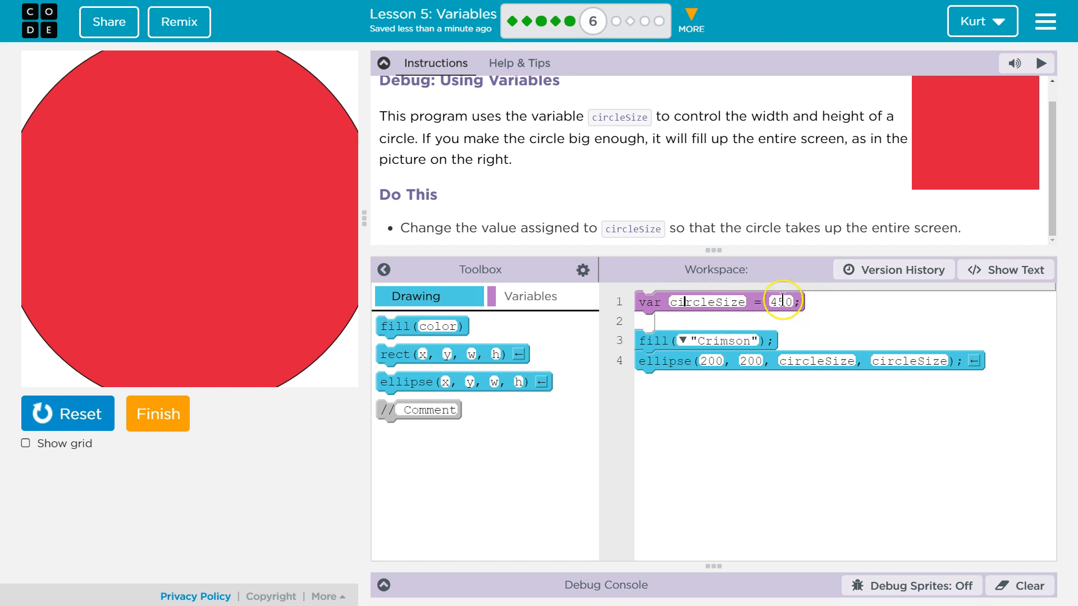
pyautogui.moveTo(823, 352)
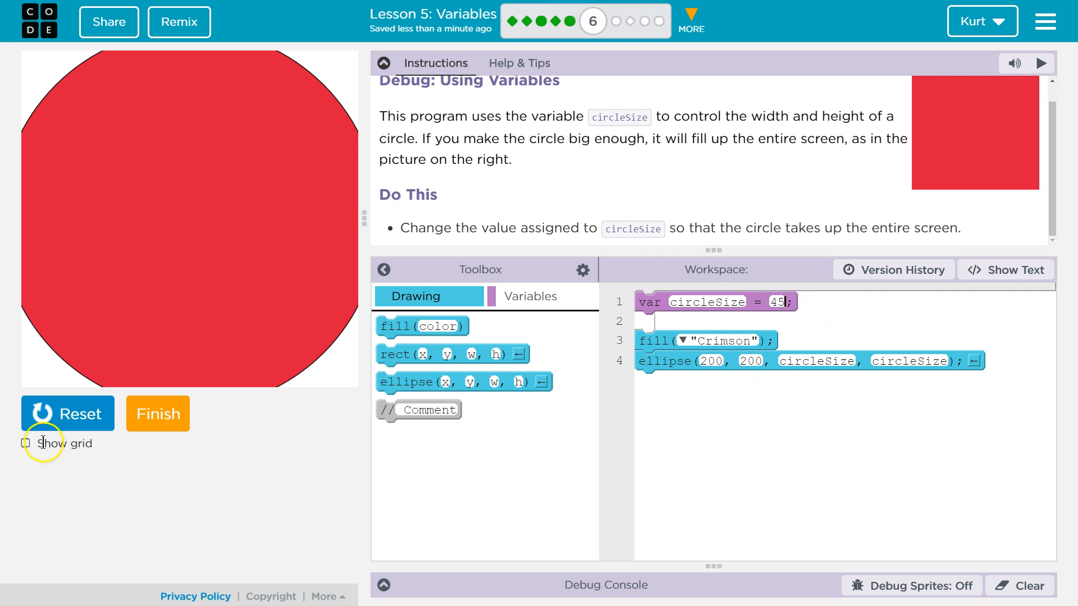
# Step: Reset and redraw the canvas with circleSize 45, showing a small centred crimson circle
pyautogui.doubleClick(816, 360)
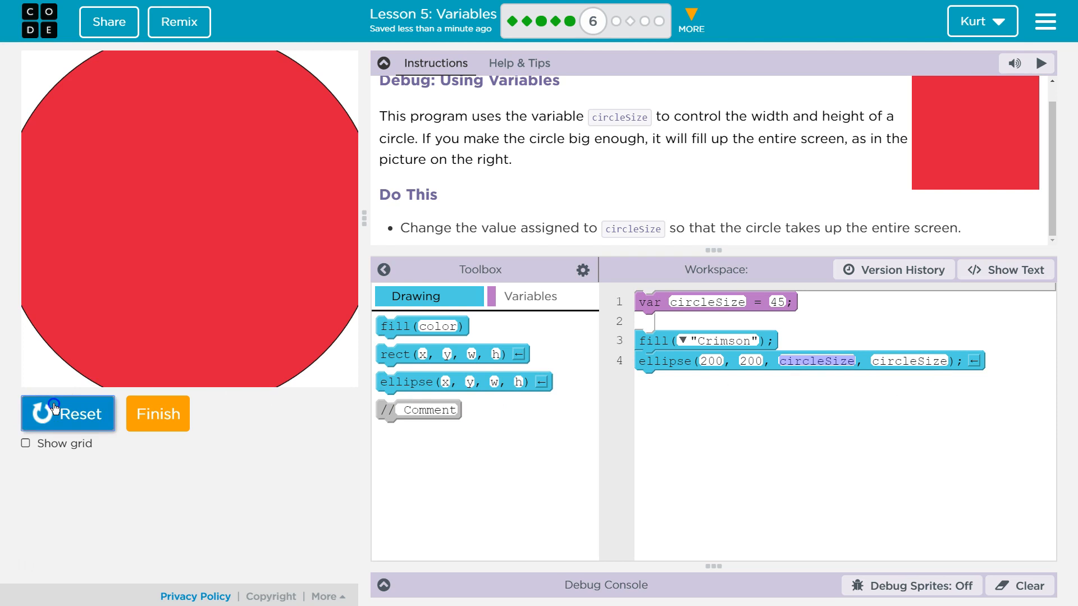
pyautogui.click(66, 413)
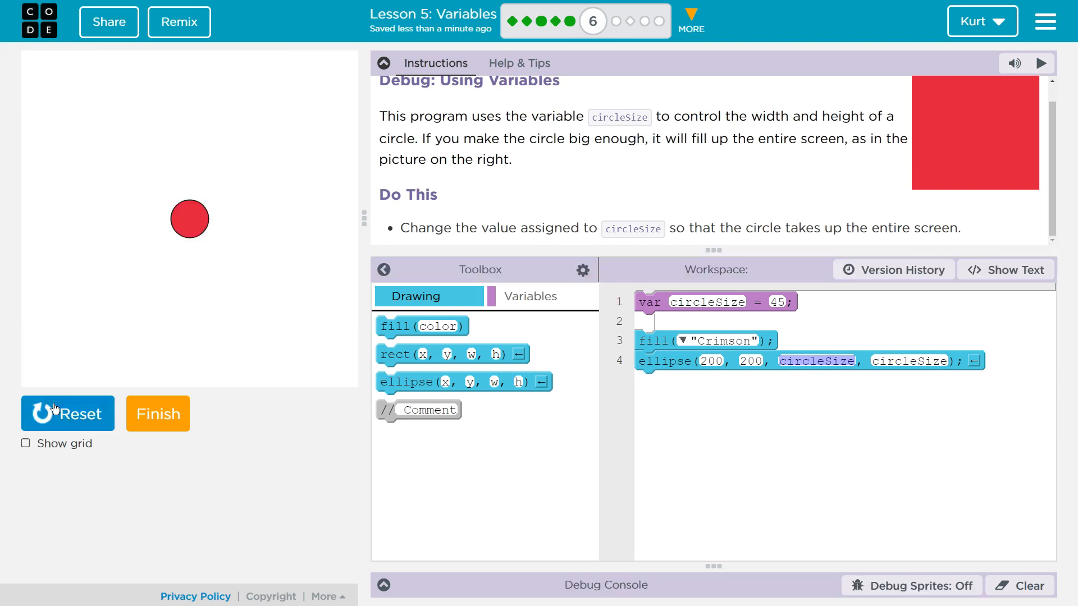
pyautogui.click(781, 301)
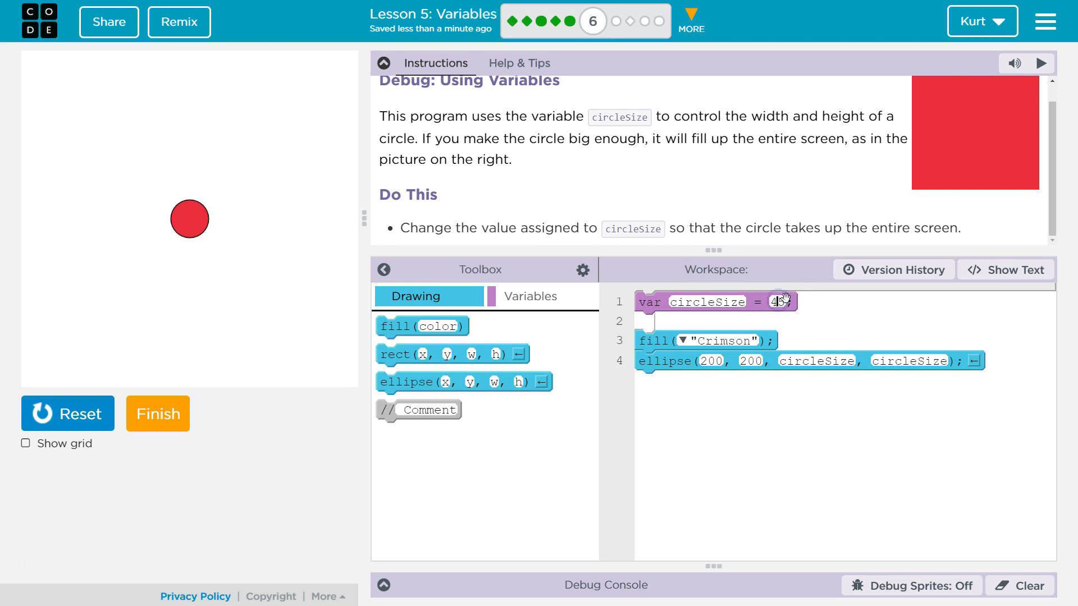
# Step: Set circleSize to 40005 and rerun so the crimson circle fills the whole canvas
pyautogui.write('45')
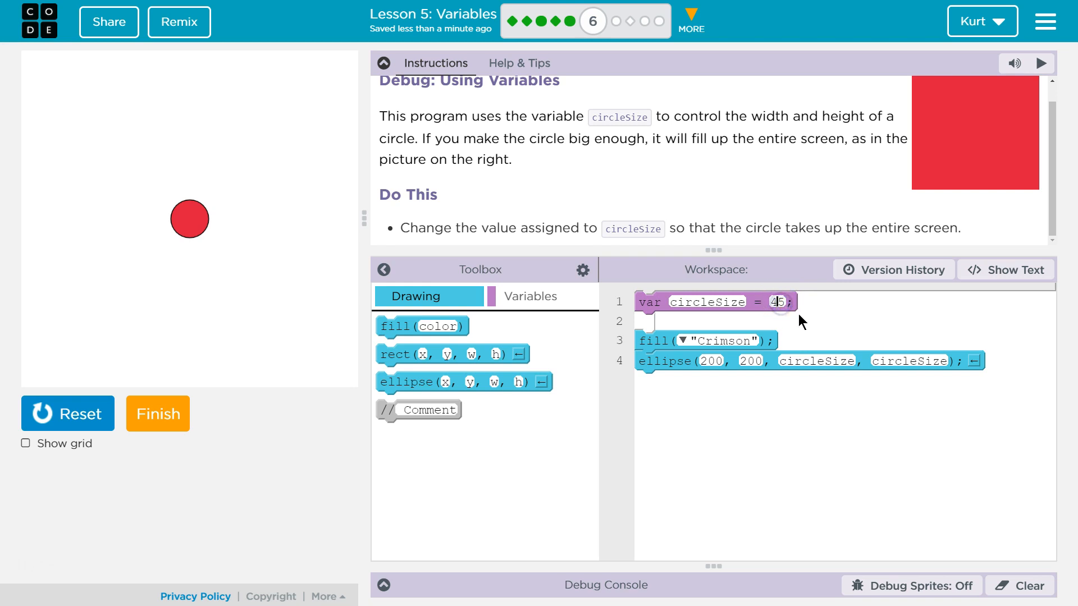
pyautogui.write('4000')
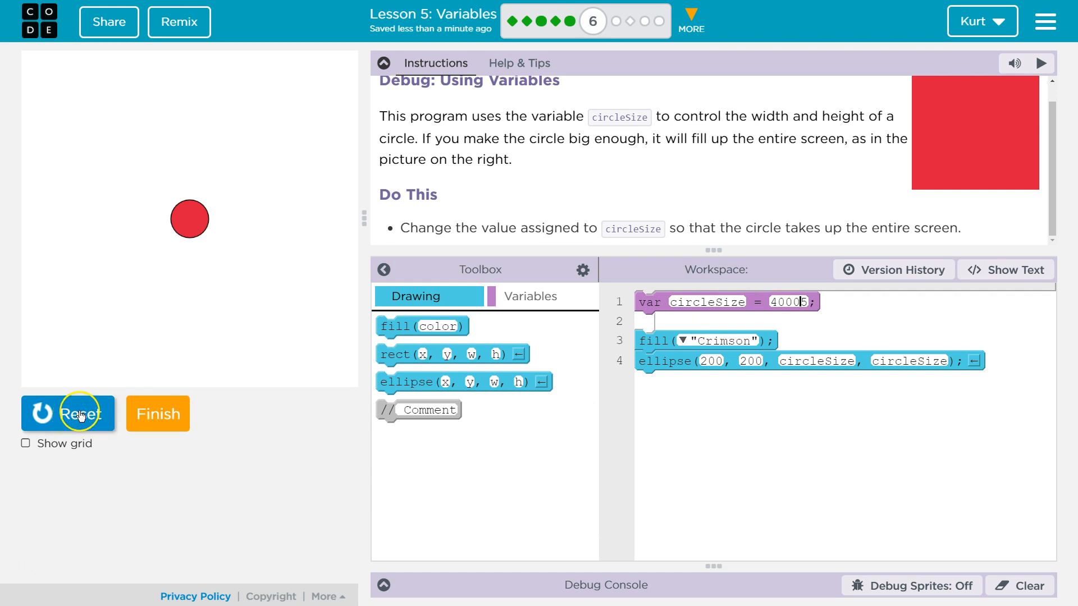
pyautogui.click(67, 414)
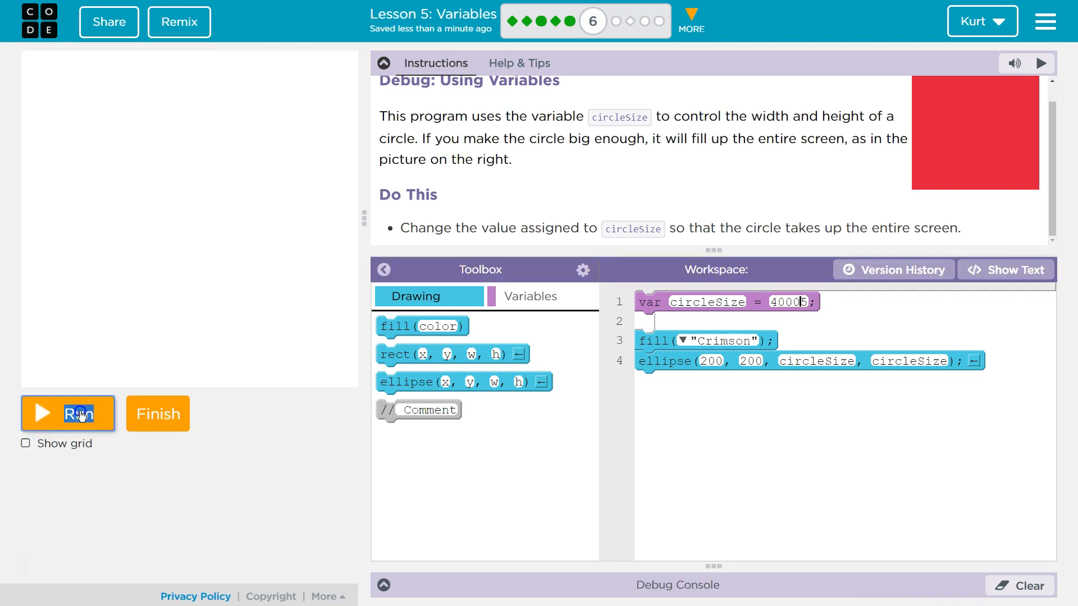
pyautogui.click(67, 413)
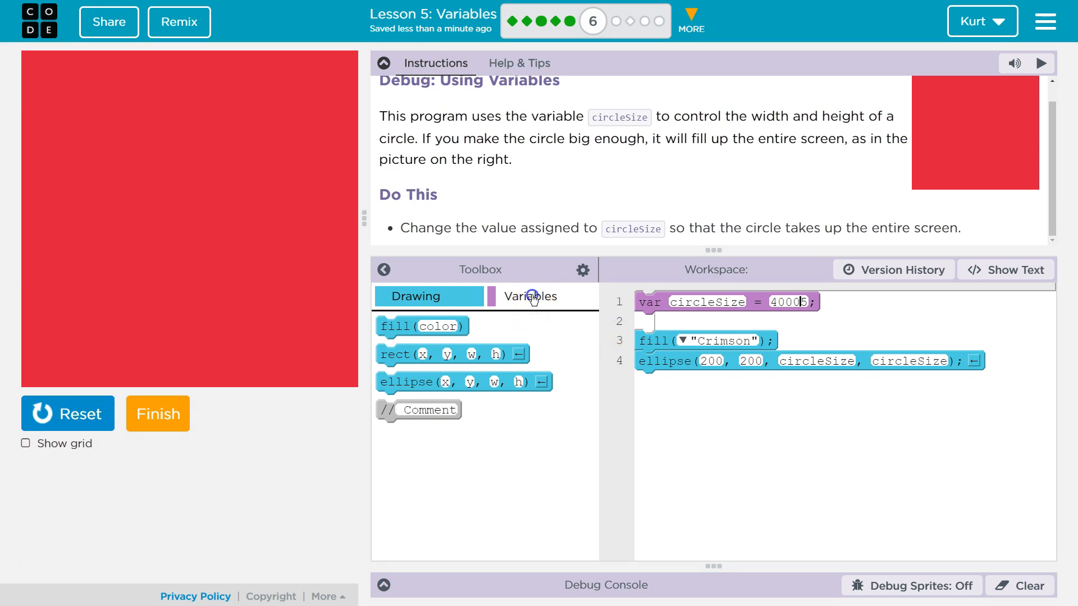
# Step: Browse the Variables and Drawing toolboxes, then finish the level
pyautogui.click(529, 296)
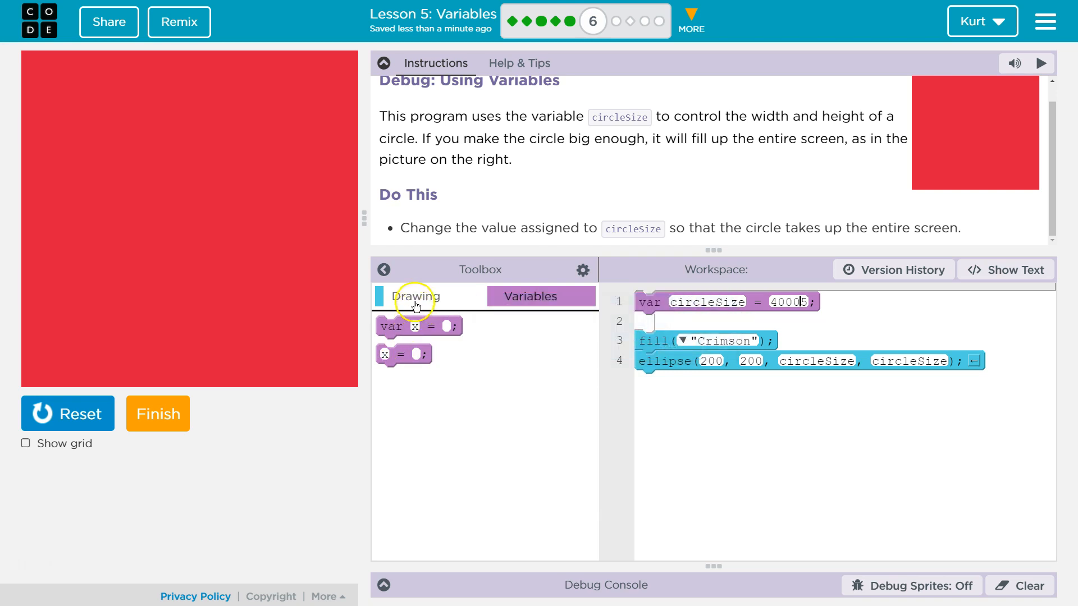
pyautogui.click(414, 296)
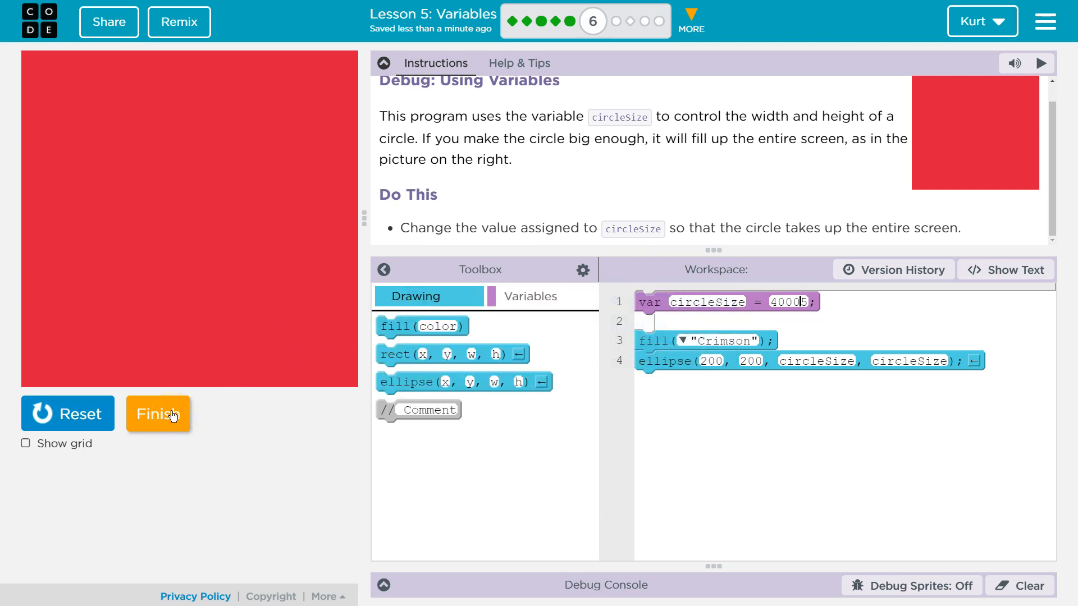
pyautogui.click(159, 414)
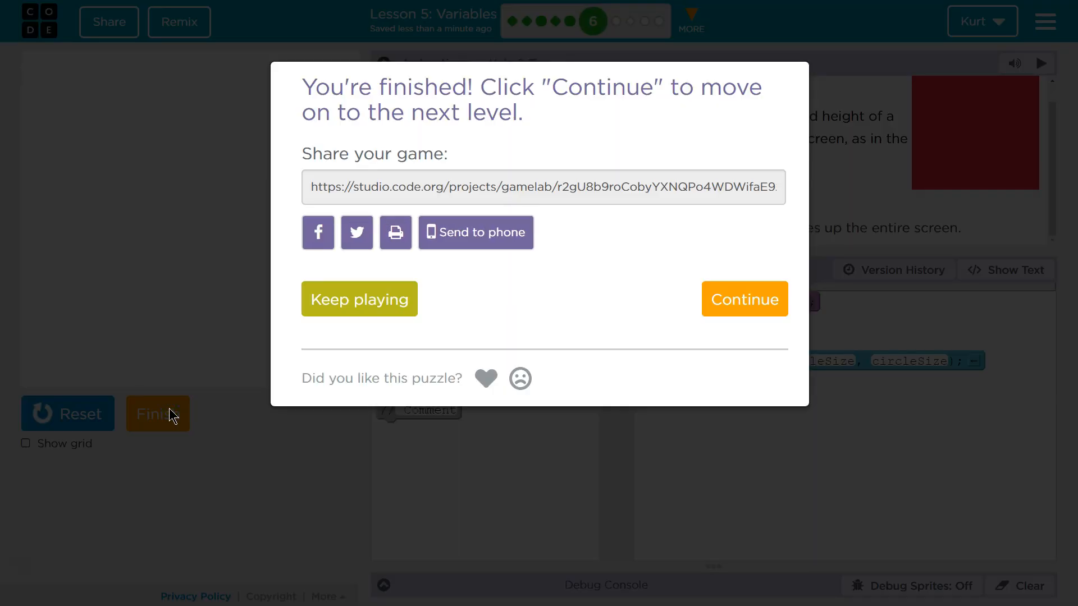